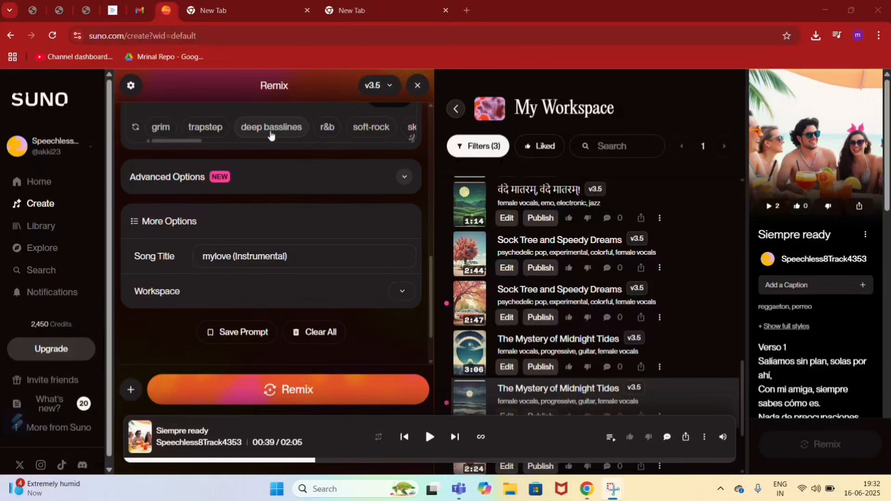
mouse_move(371, 127)
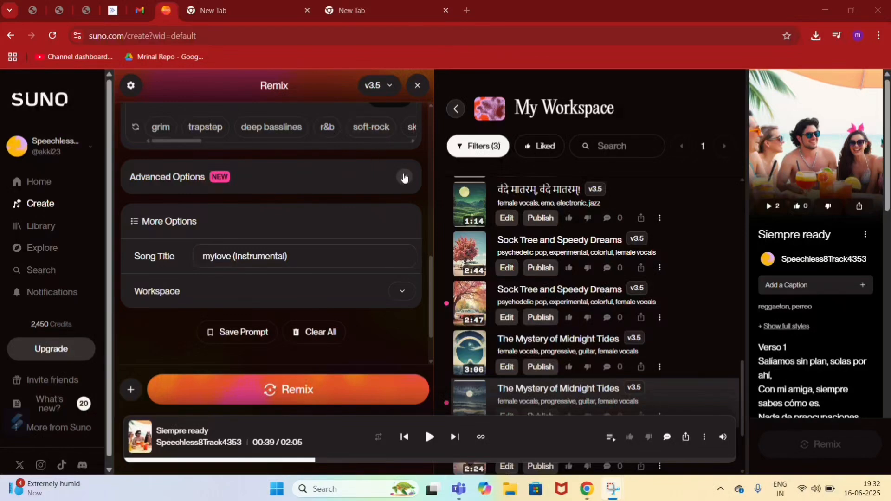
Expand the Remix panel's Advanced Options, then choose Get Stems for the top mylove track.
left_click(405, 177)
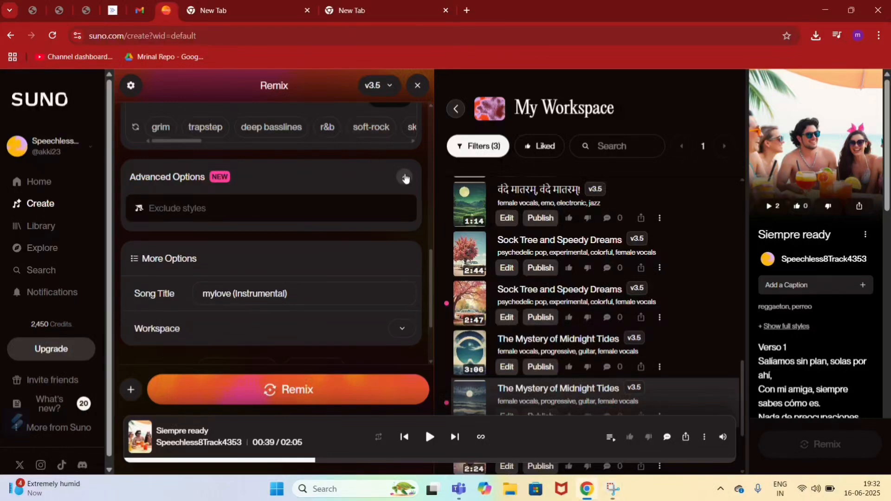
left_click(405, 177)
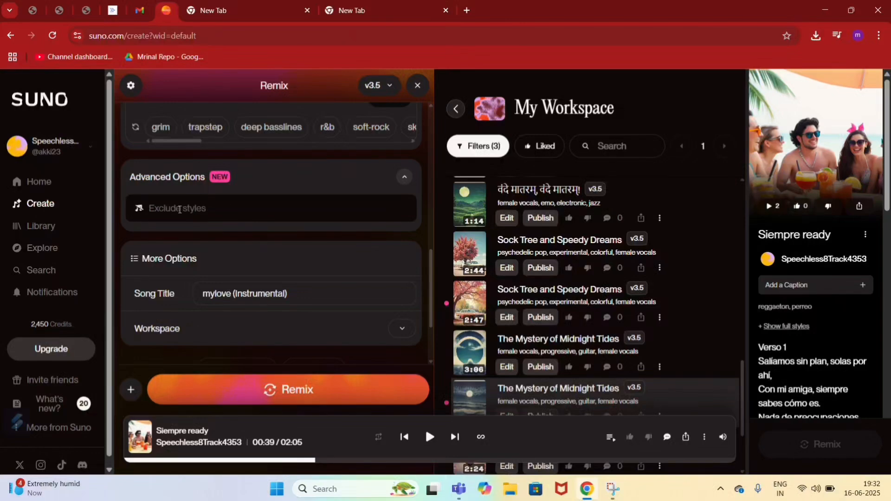
mouse_move(175, 201)
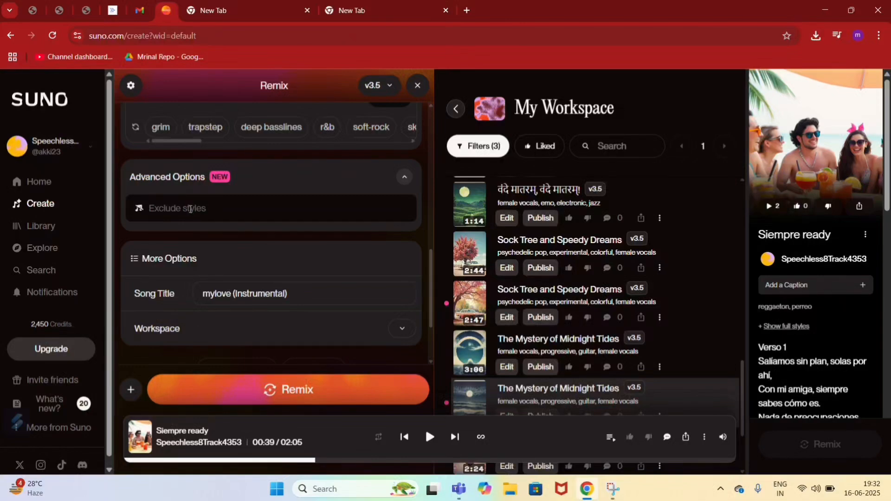
scroll("down", 3)
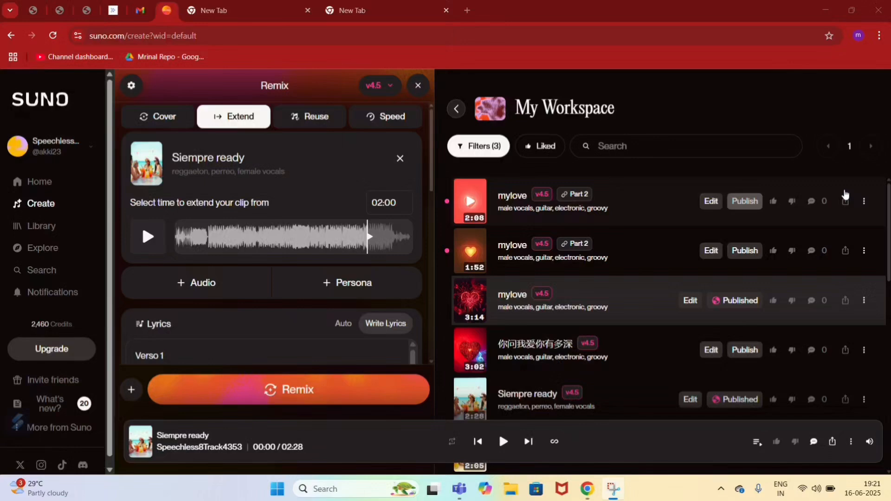
left_click(863, 200)
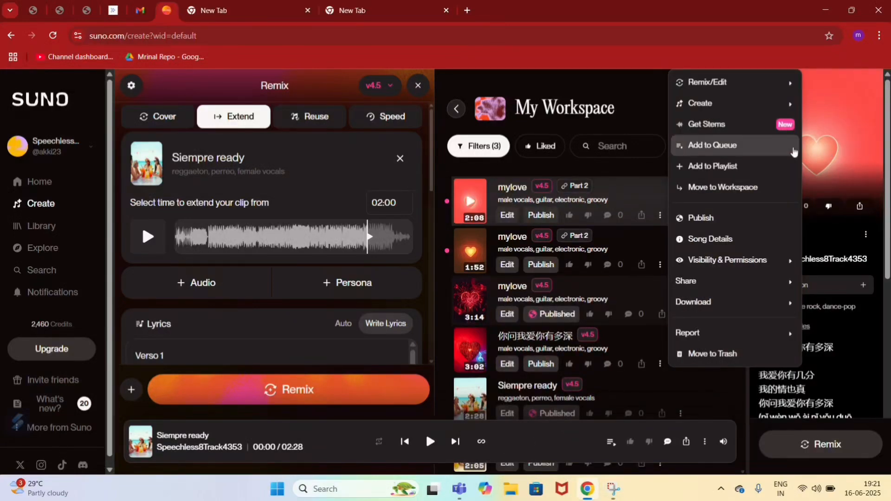
left_click(706, 124)
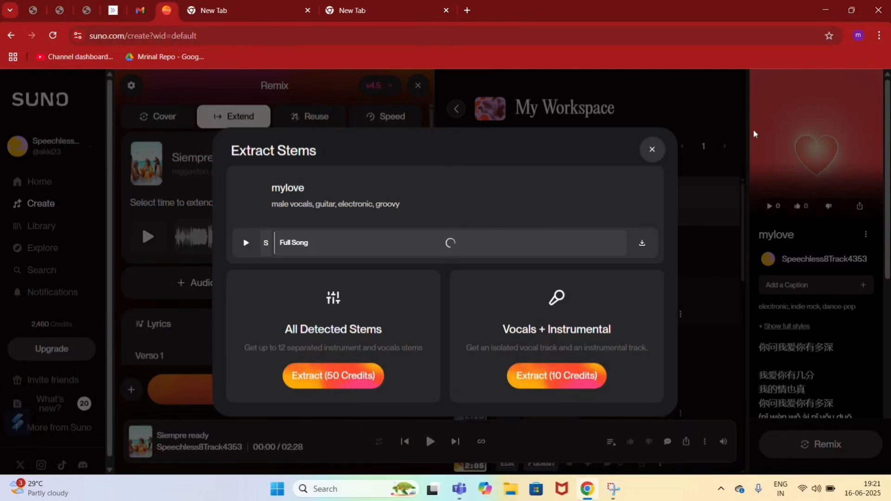
mouse_move(454, 335)
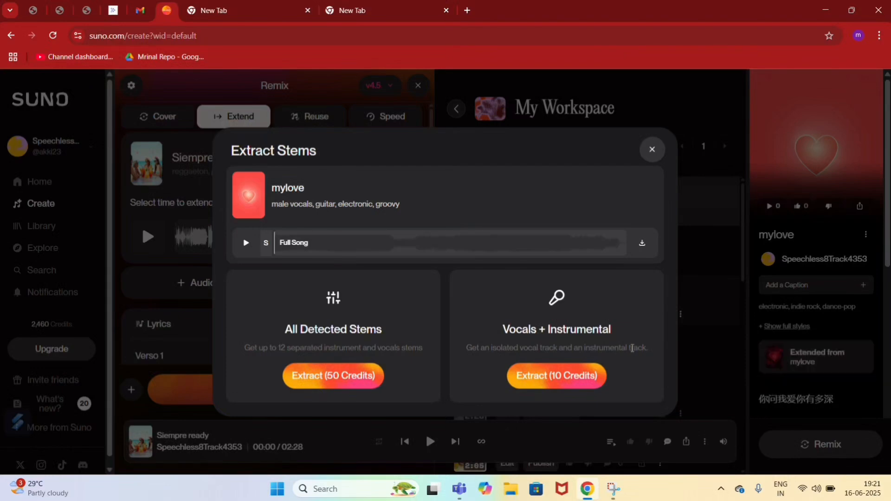
mouse_move(633, 343)
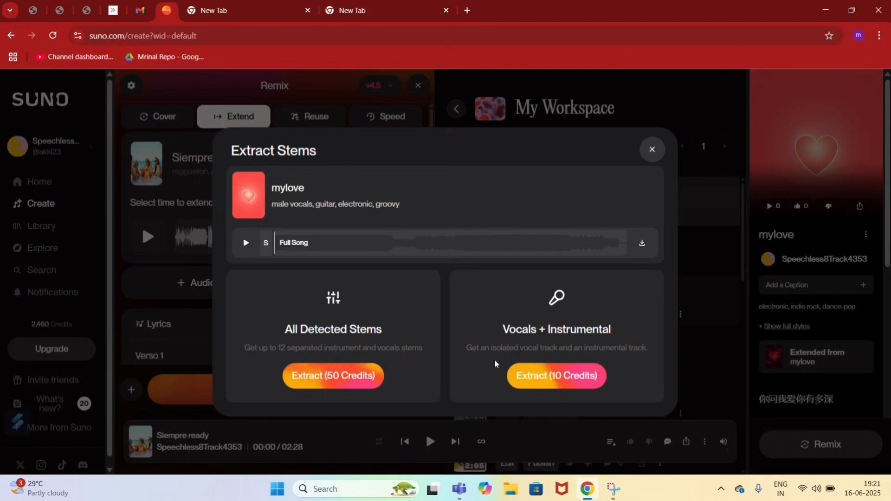
mouse_move(591, 357)
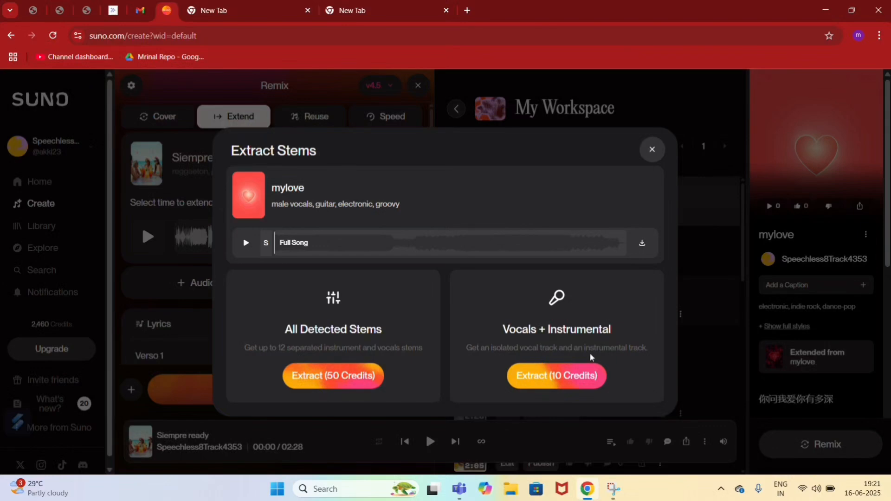
mouse_move(403, 370)
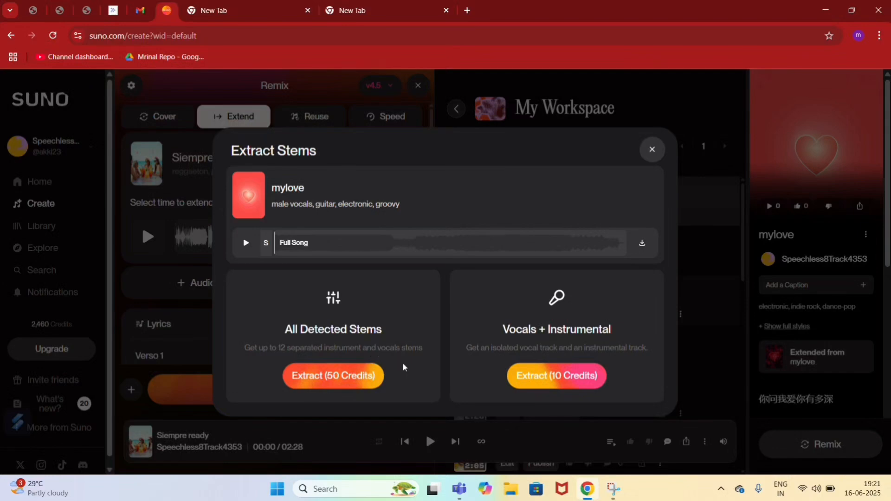
mouse_move(417, 364)
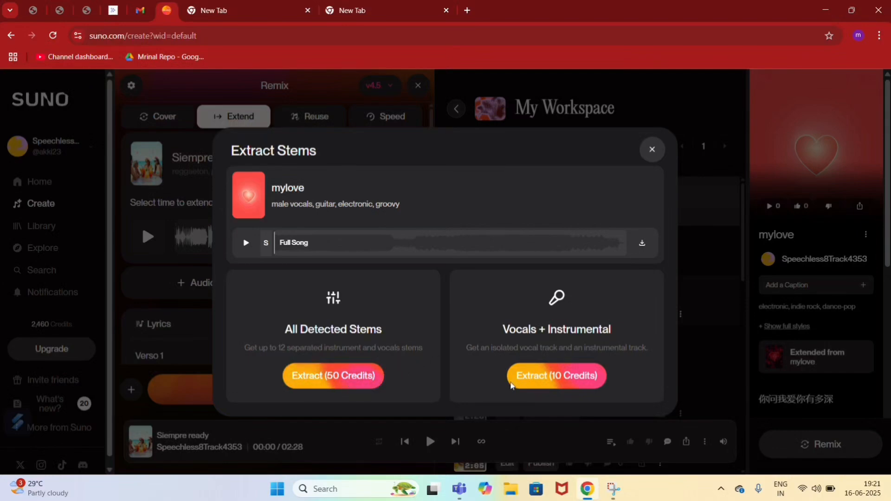
mouse_move(556, 376)
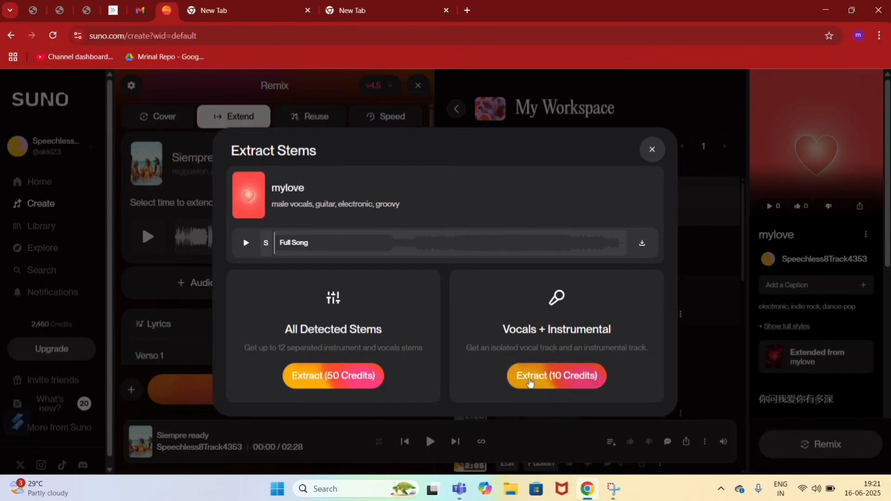
Split mylove into vocal and instrumental tracks, then review the Instrumental track's lyrics and styles.
left_click(556, 375)
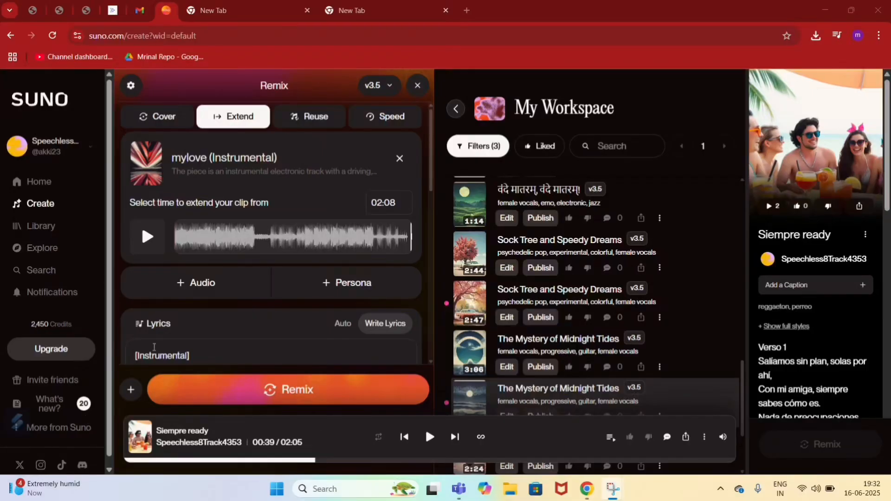
mouse_move(259, 199)
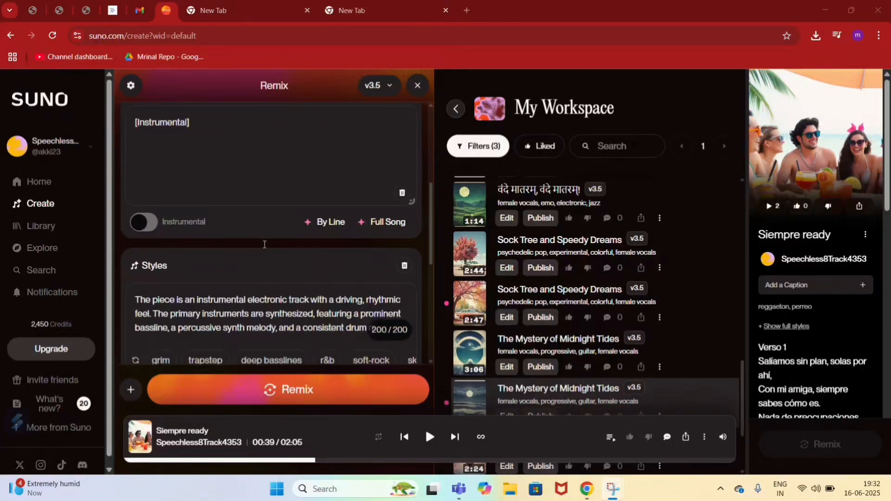
scroll("down", 3)
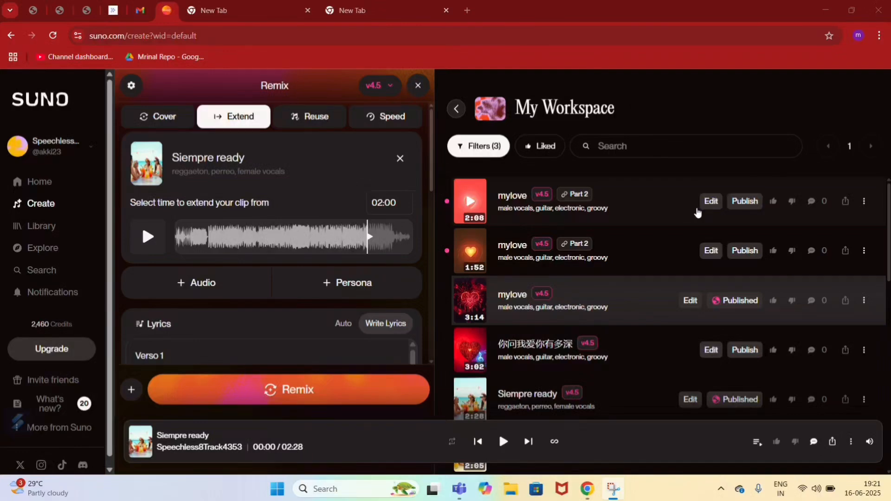
mouse_move(597, 197)
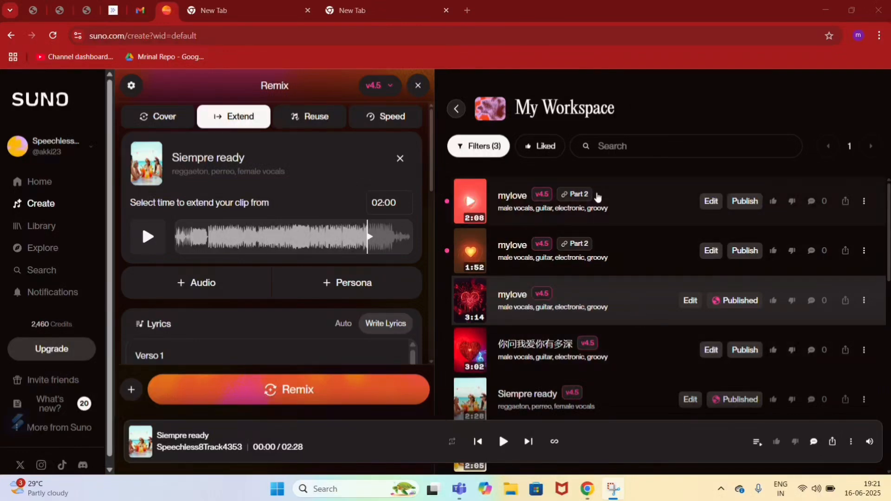
mouse_move(614, 75)
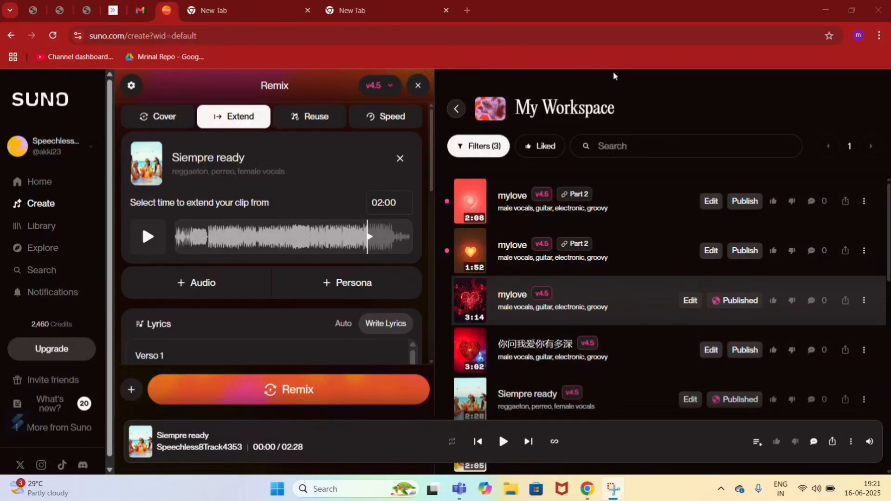